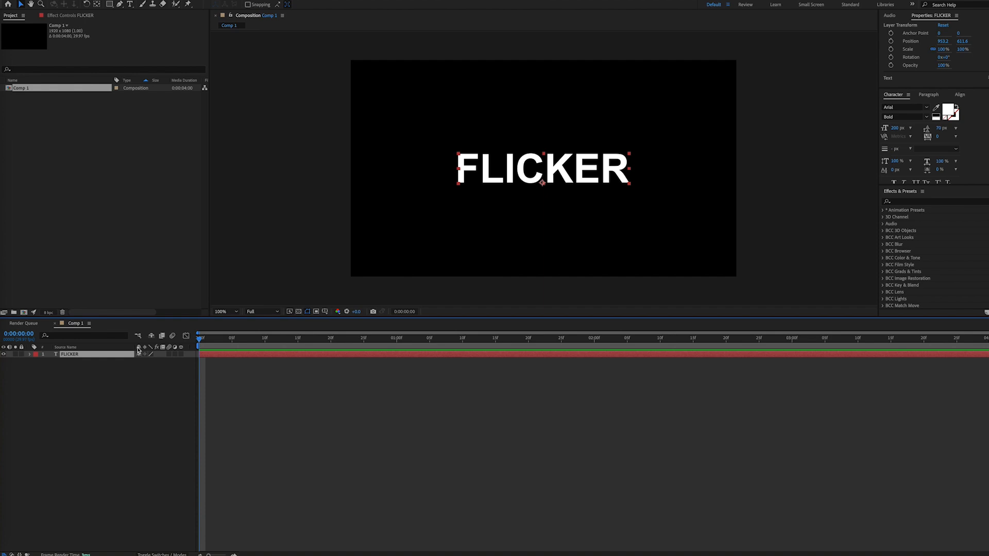
mouse_move(233, 356)
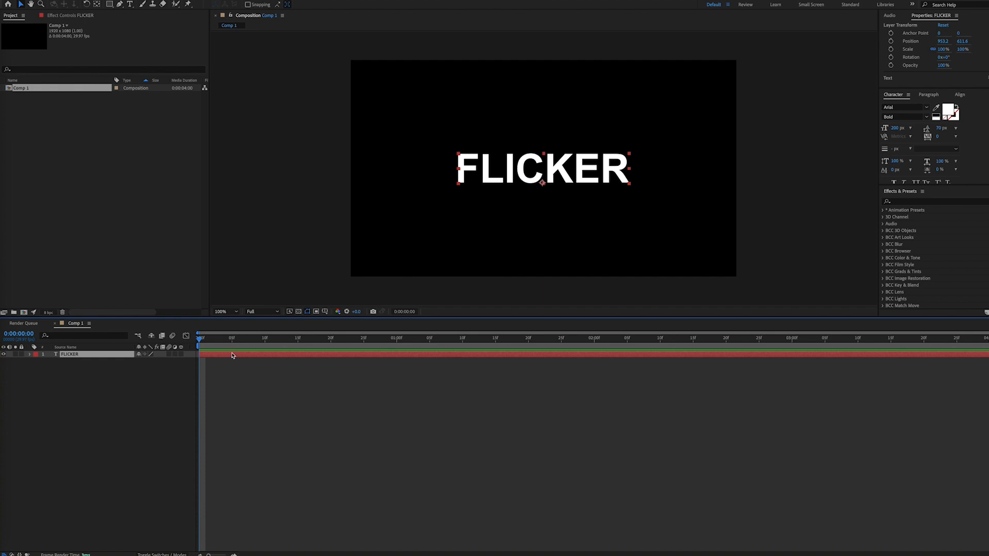
mouse_move(641, 179)
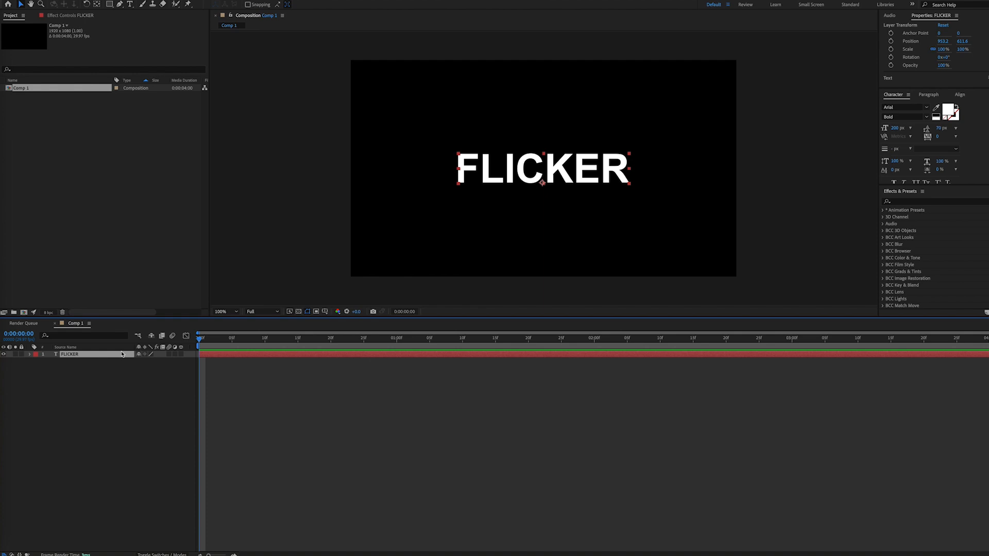
Step: Expand the FLICKER layer and show the Animate property list for its text
click(37, 353)
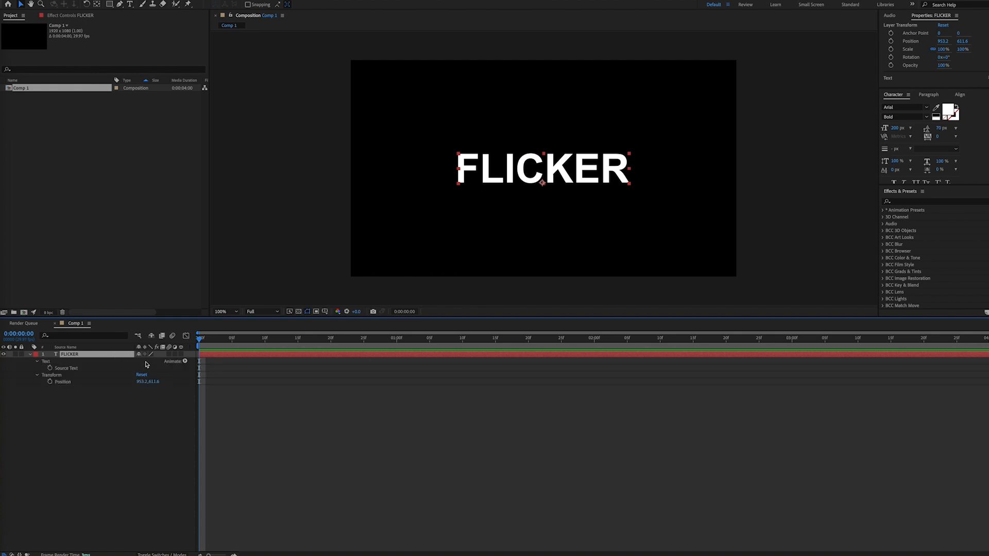
click(182, 361)
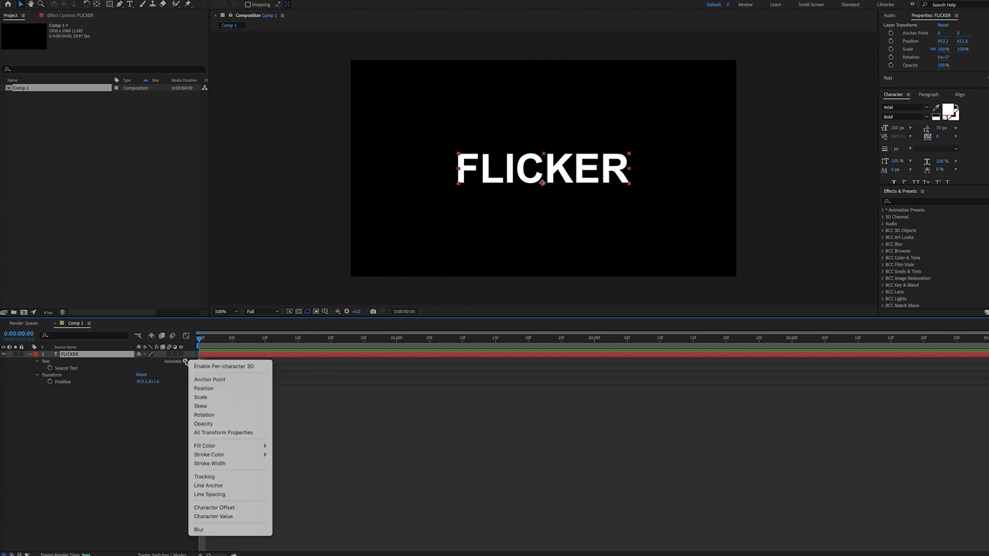
mouse_move(203, 423)
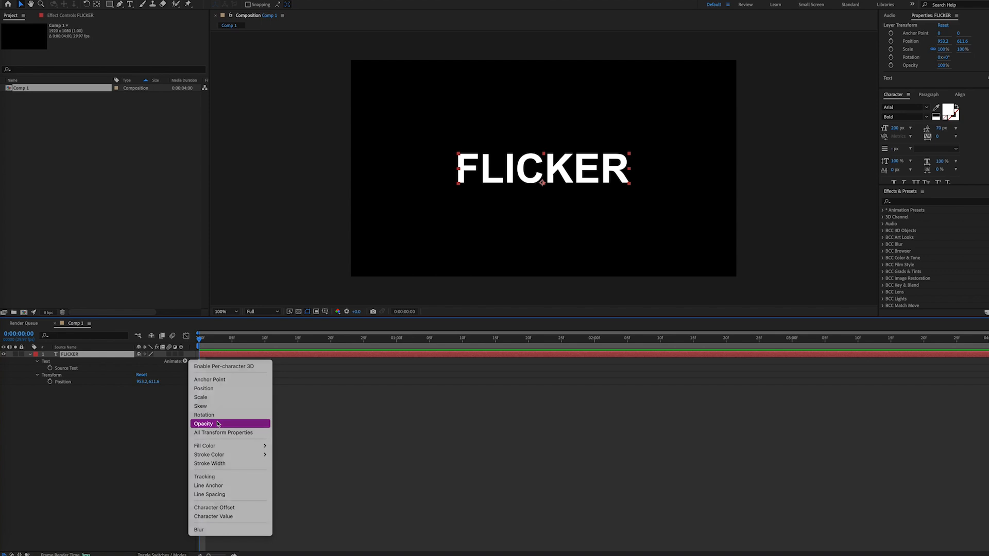
Step: Add an Opacity animator to FLICKER and set Animator 1's Opacity to 0%
click(203, 423)
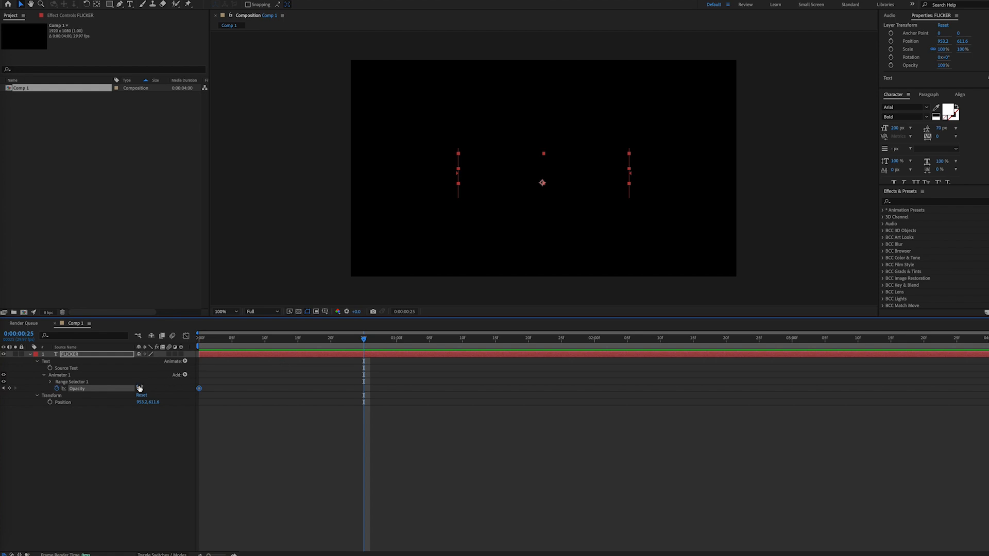
click(144, 389)
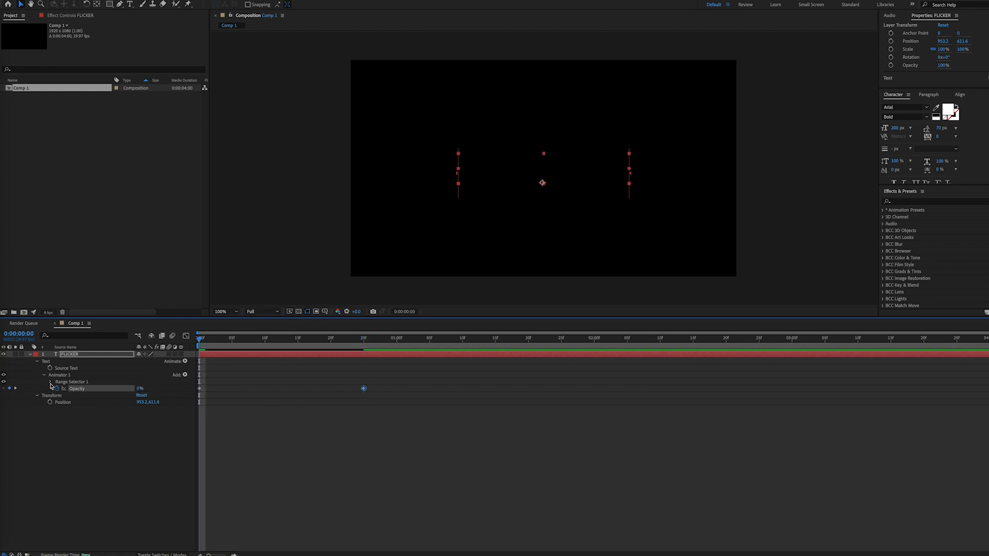
Step: Keyframe Range Selector 1 Start from 0% to 100% and turn Randomize Order on
click(56, 381)
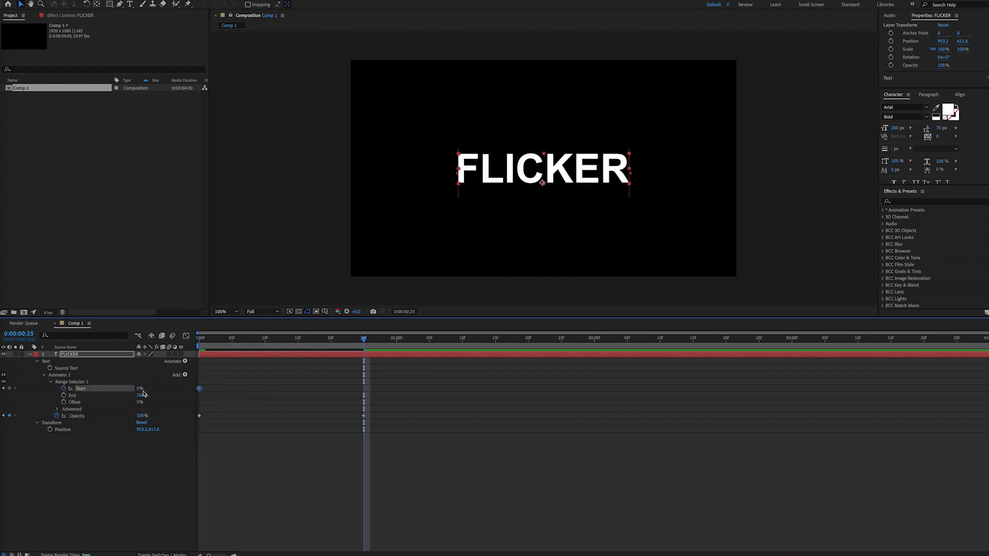
click(140, 388)
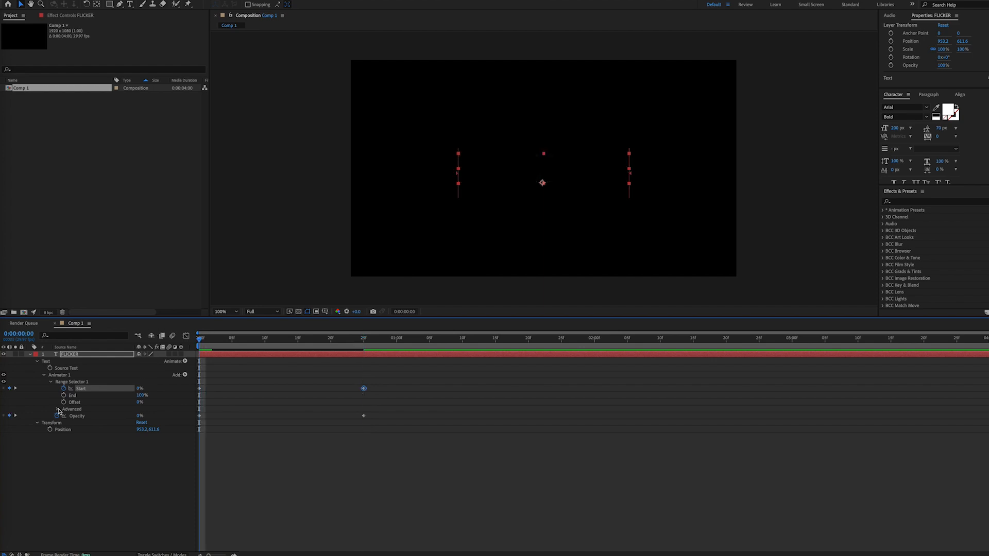
click(58, 409)
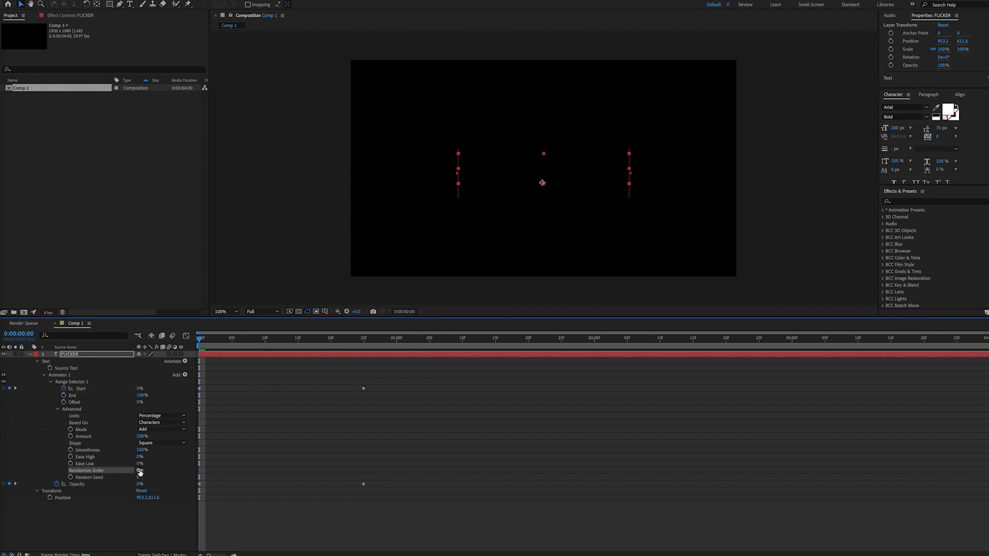
click(139, 471)
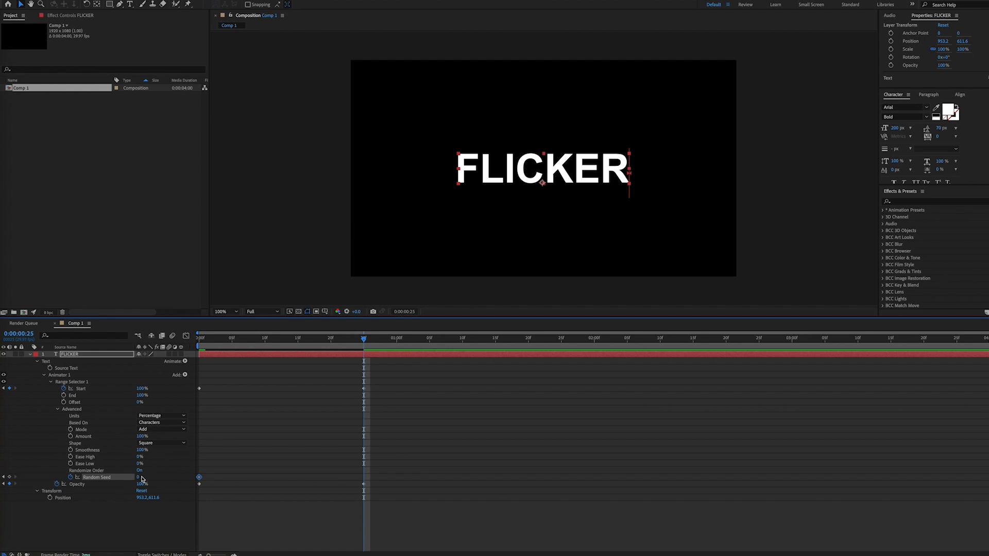
Step: Keyframe Random Seed, then deselect the layer to preview the flickering reveal
click(139, 477)
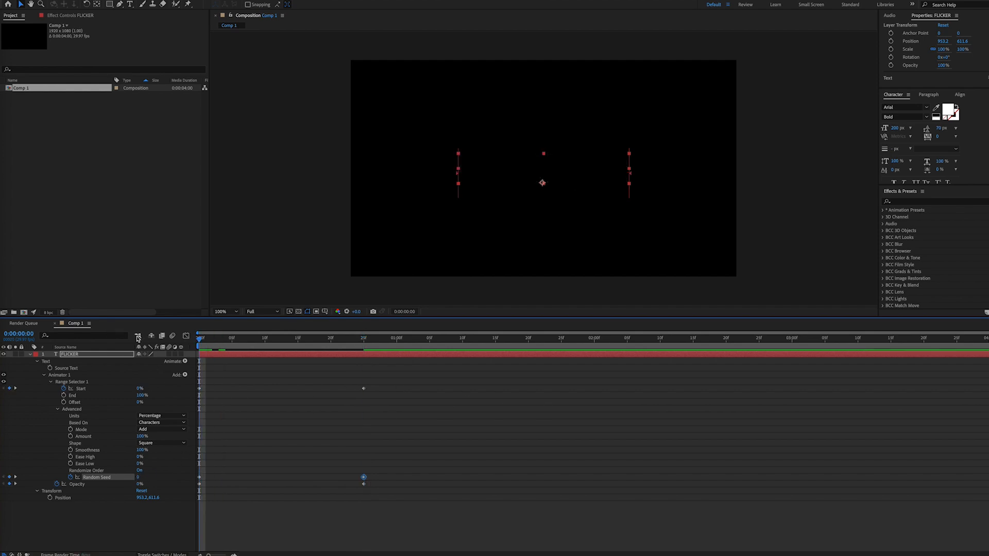
click(361, 339)
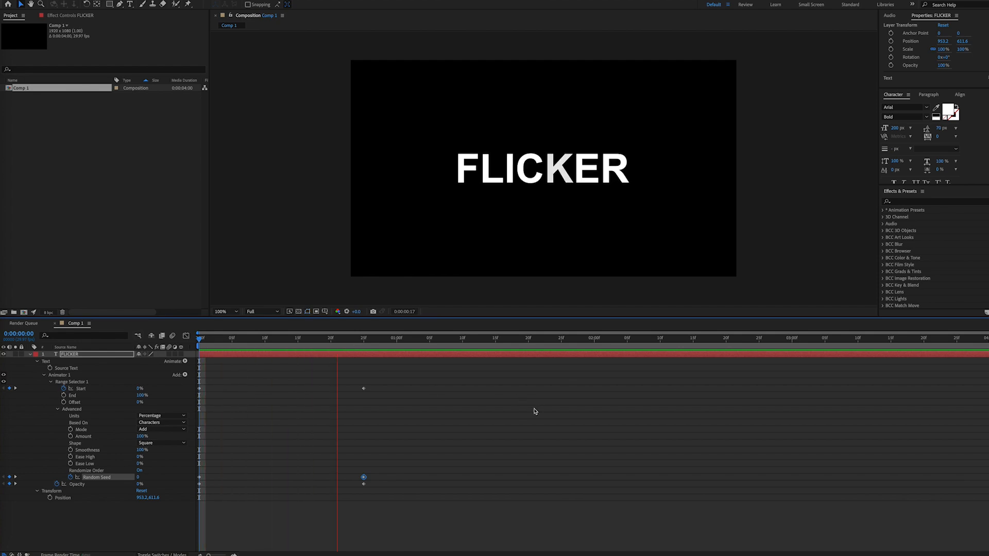